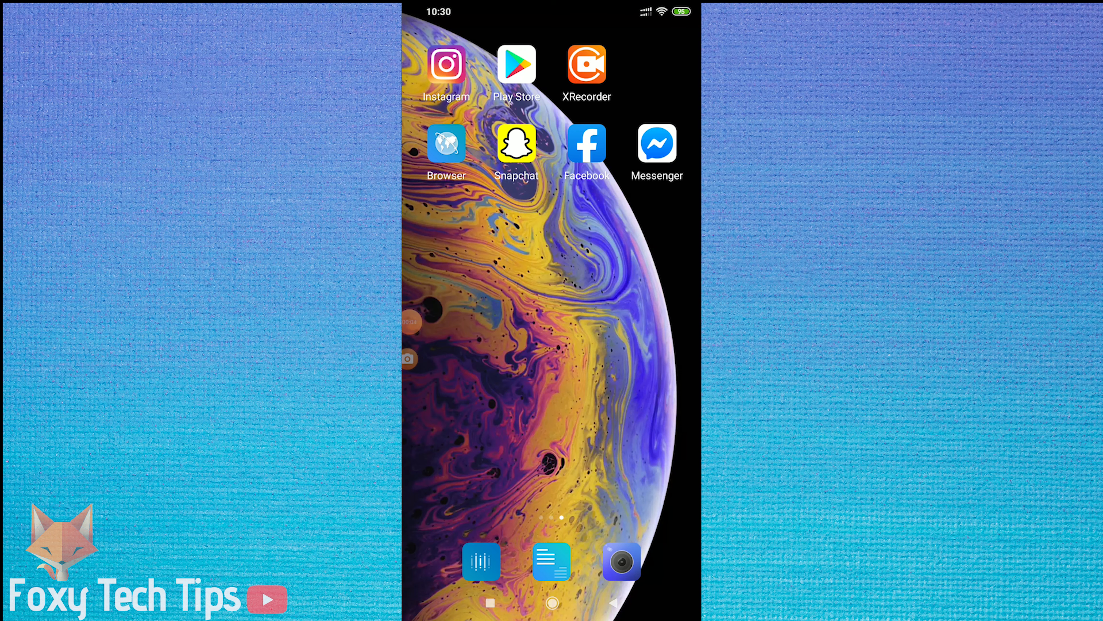
# Launch Facebook and open the main menu with Settings & Privacy expanded
pyautogui.click(587, 143)
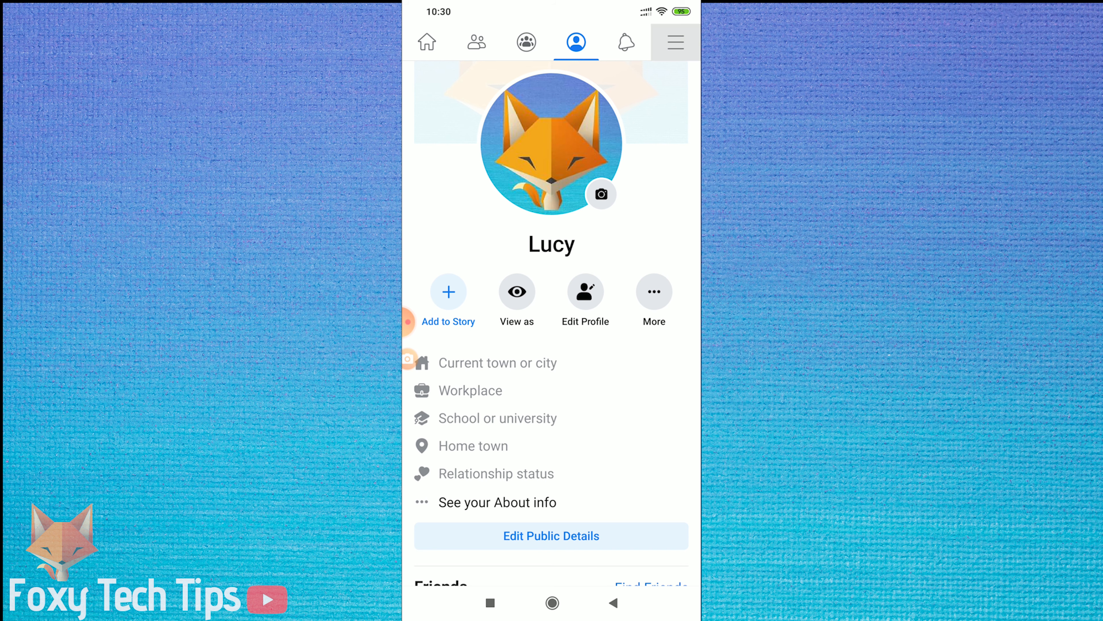
pyautogui.click(674, 42)
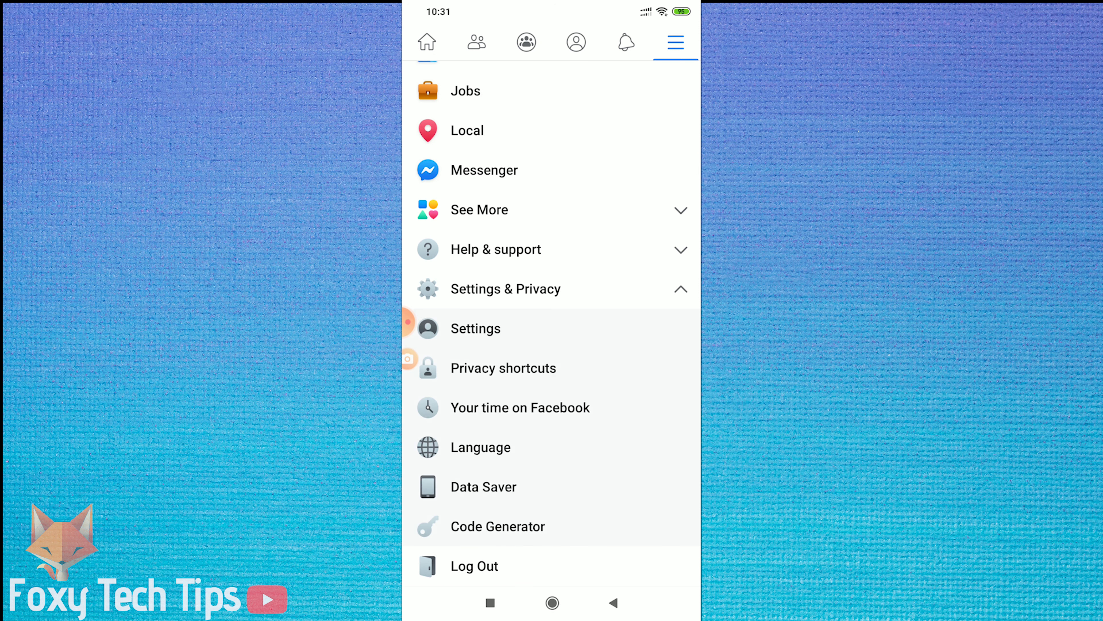
# Open Privacy Checkup's 'Who can see what you share' introduction
pyautogui.click(504, 368)
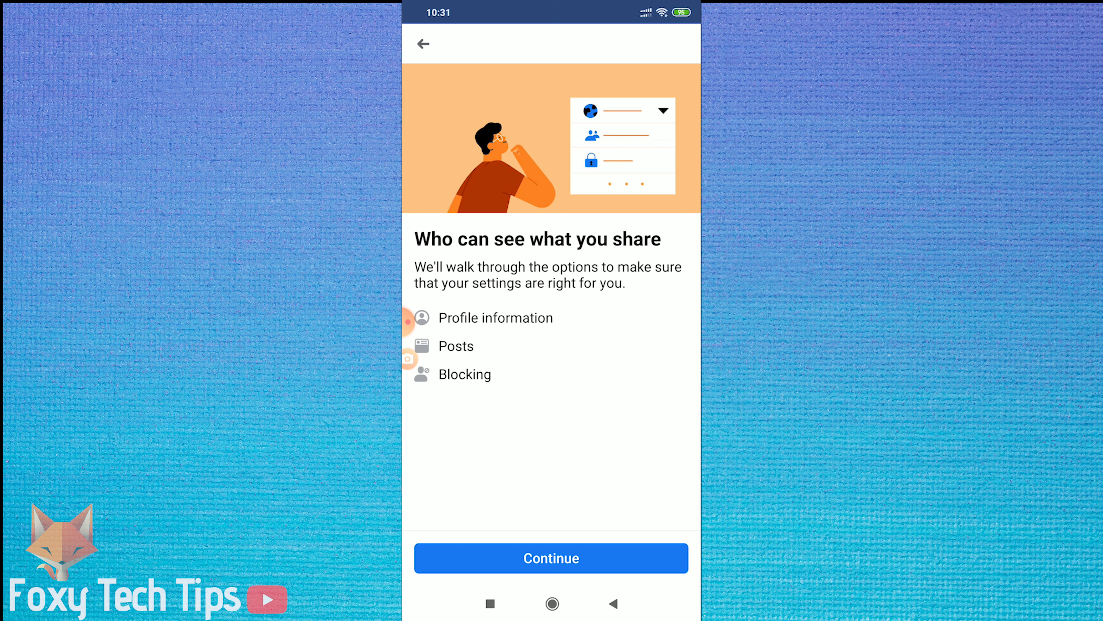
# Set birth year 1996 and followed people, Pages and lists to Only me, then continue to posts
pyautogui.click(552, 558)
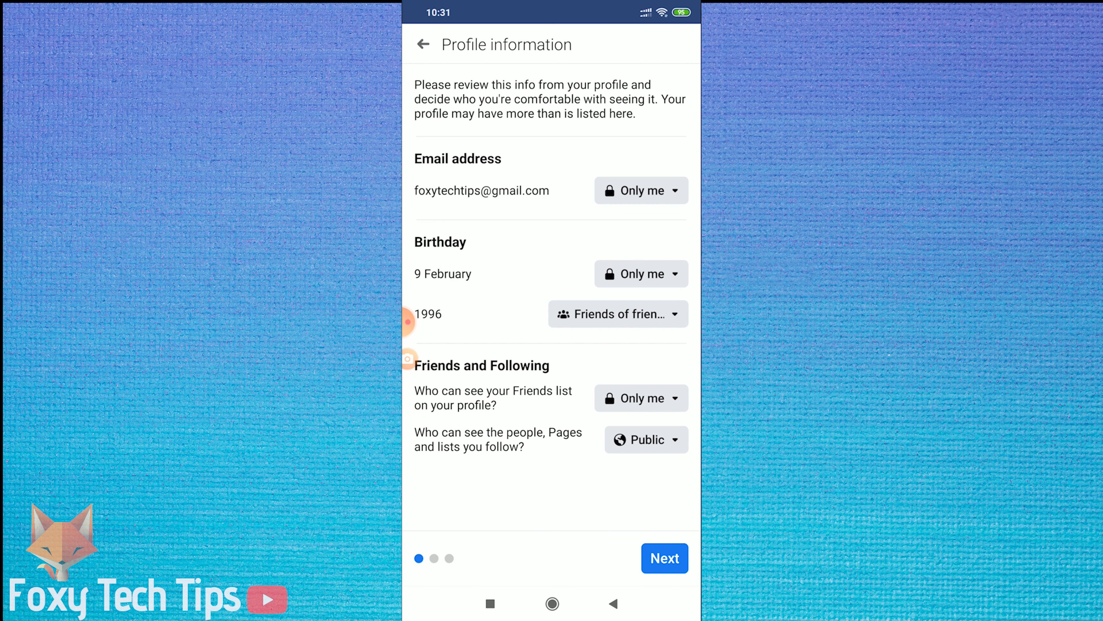
pyautogui.click(618, 313)
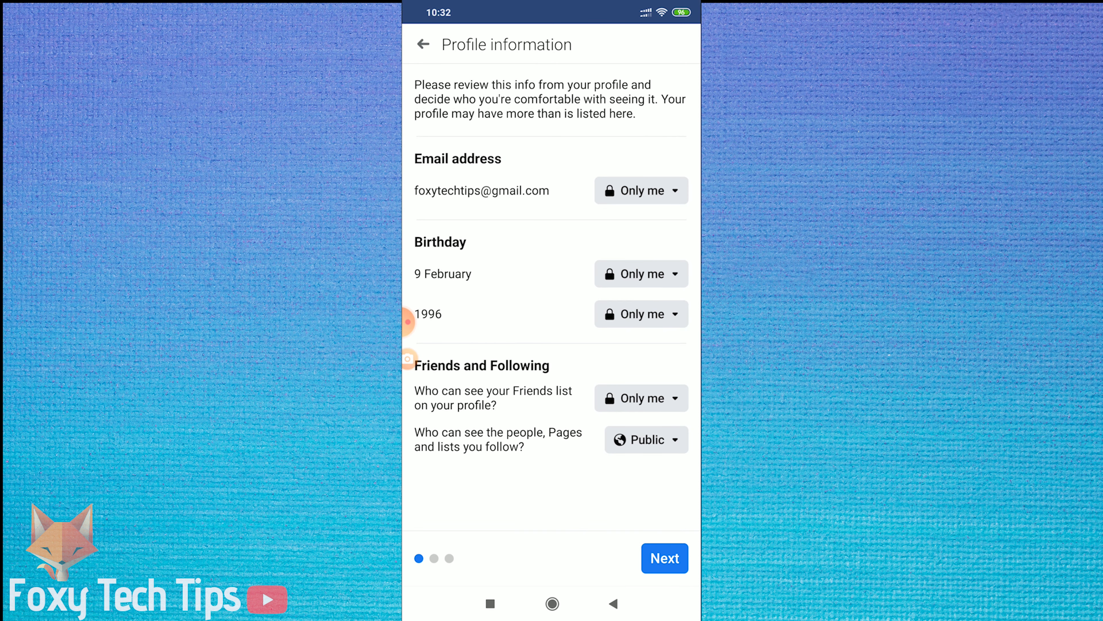
pyautogui.click(646, 439)
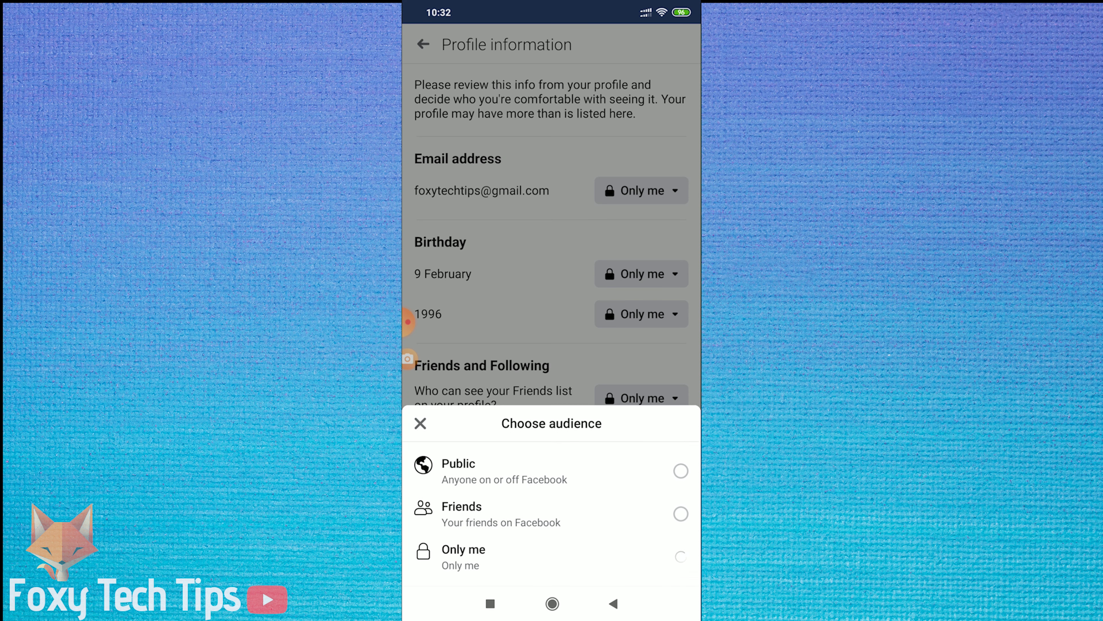
pyautogui.click(680, 471)
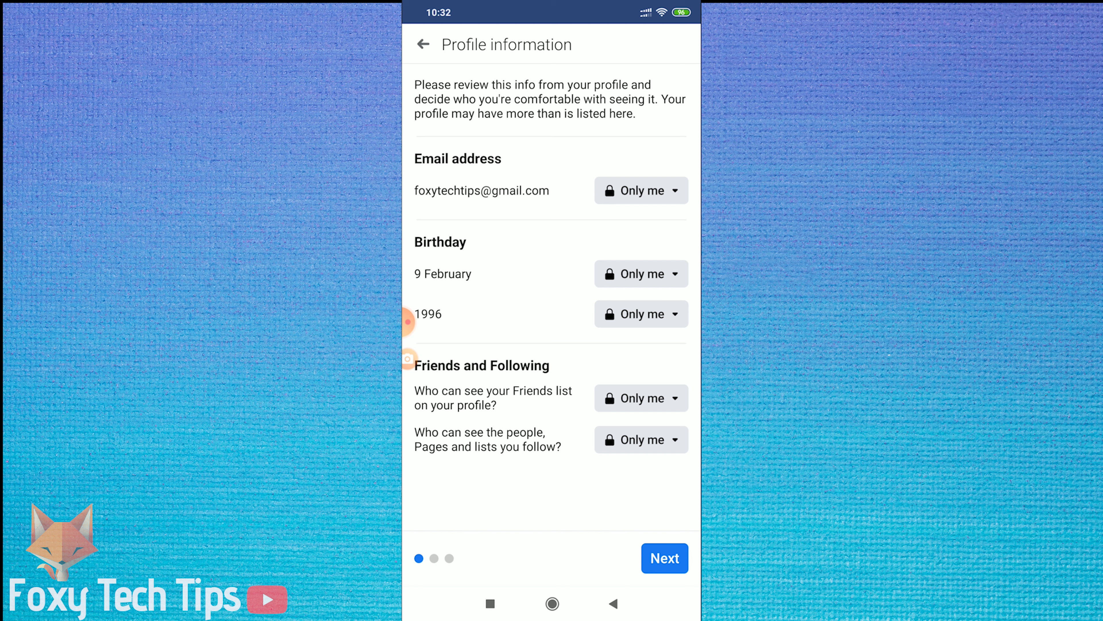
pyautogui.click(664, 558)
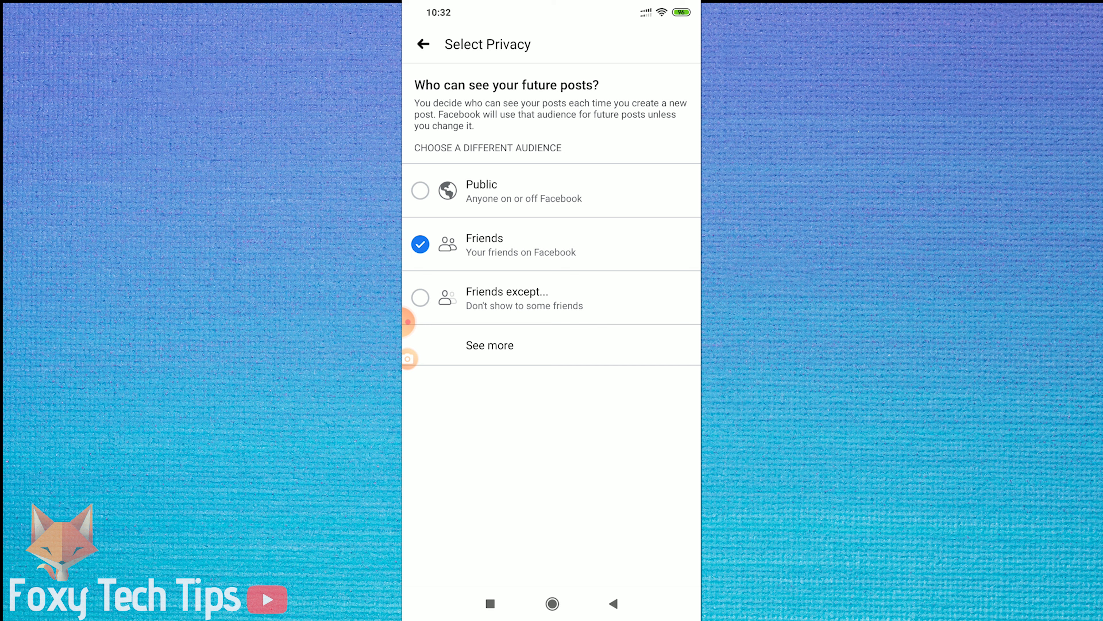
# Choose Only me from the extended audience list for future posts and return to Posts
pyautogui.click(489, 345)
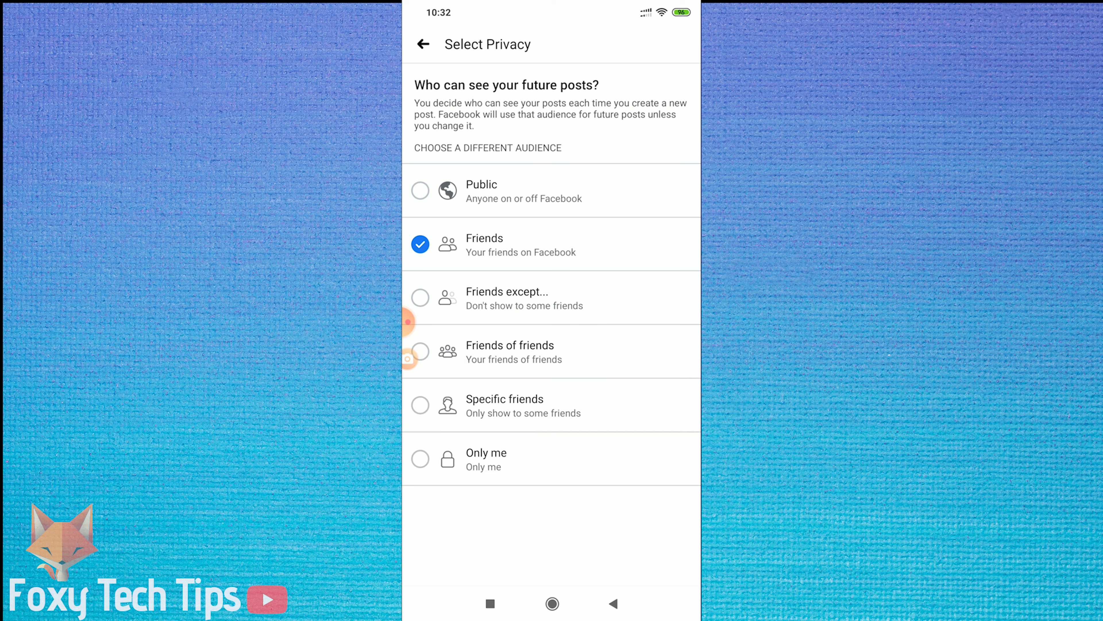
pyautogui.click(421, 458)
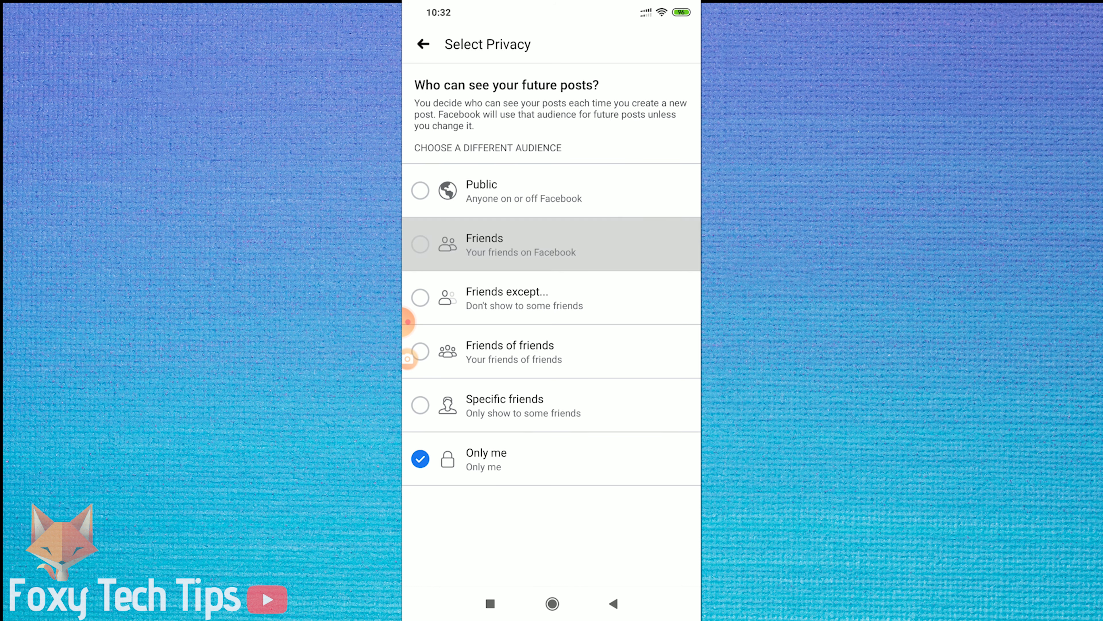
pyautogui.click(551, 244)
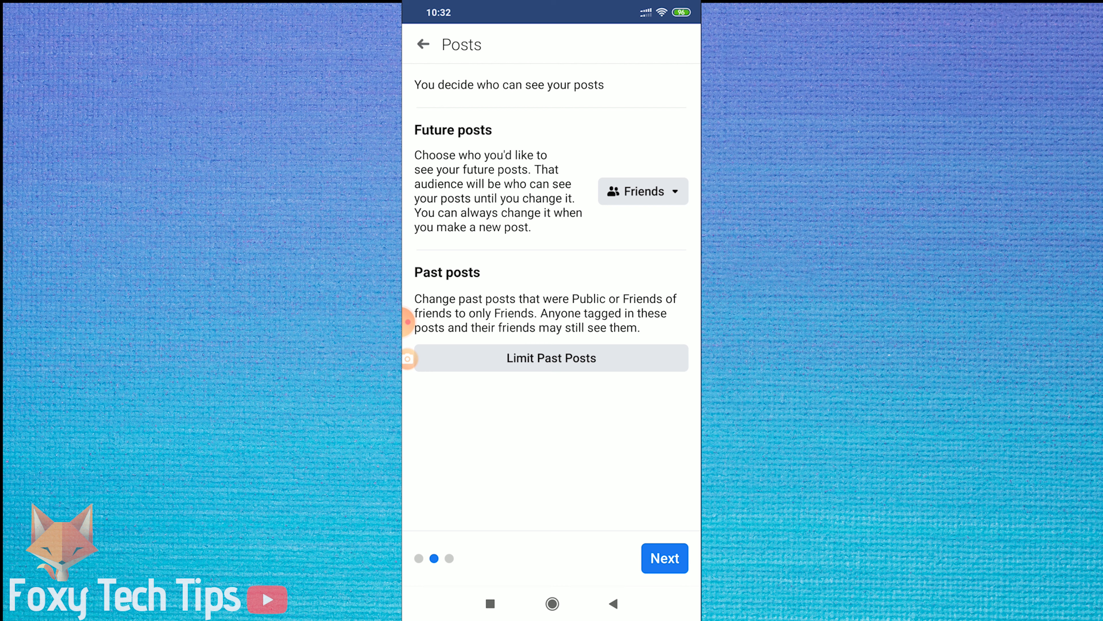
# Review friend request audience and keep it at Friends of friends
pyautogui.click(663, 558)
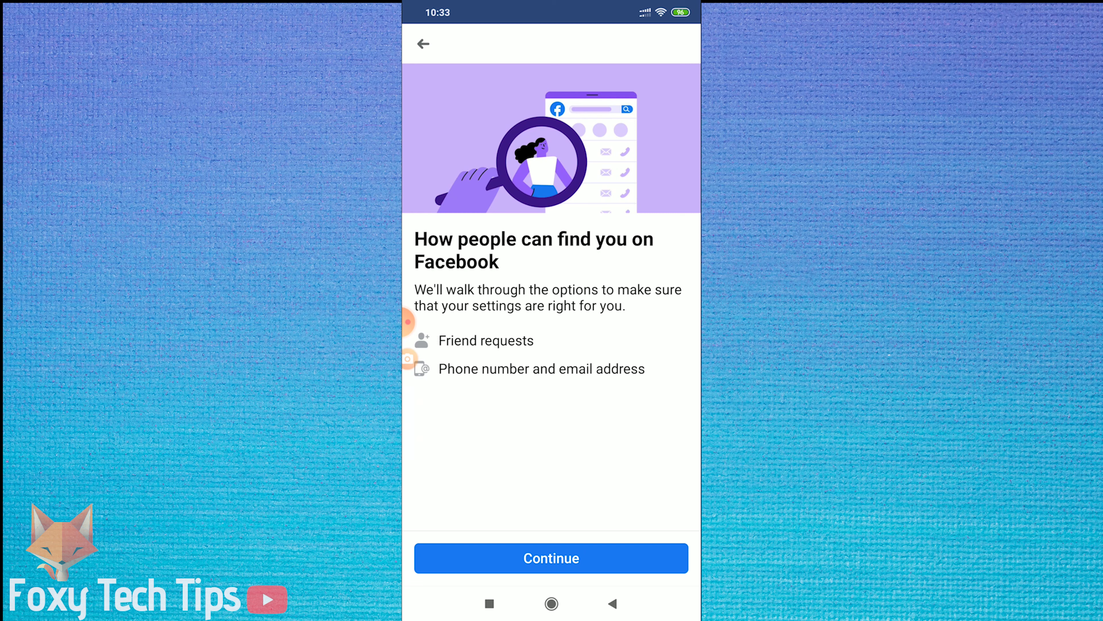
pyautogui.click(551, 558)
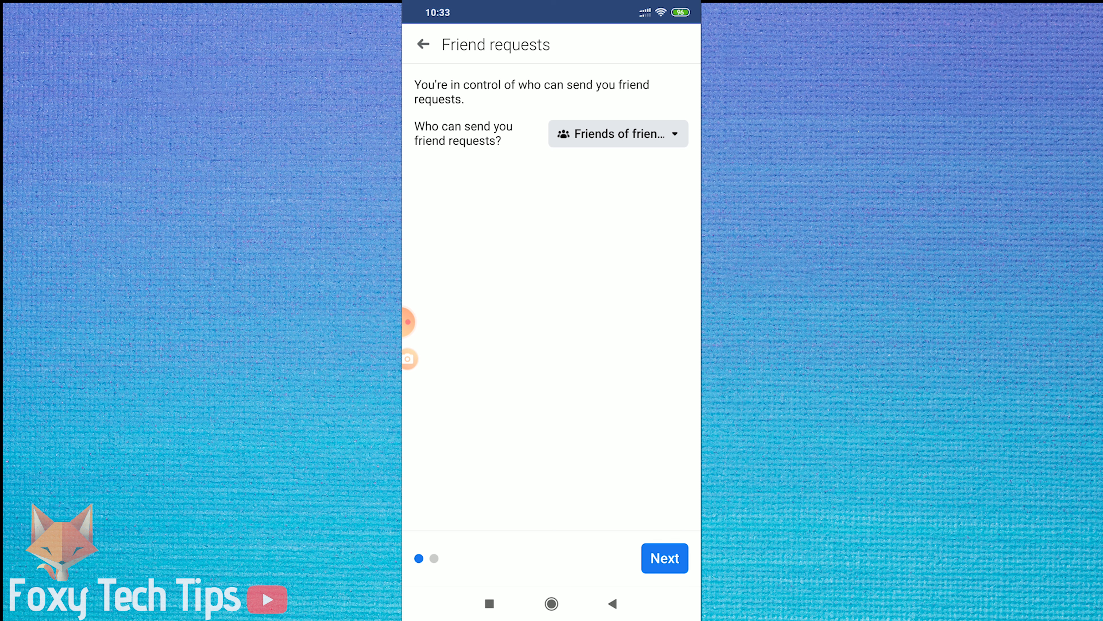
pyautogui.click(617, 133)
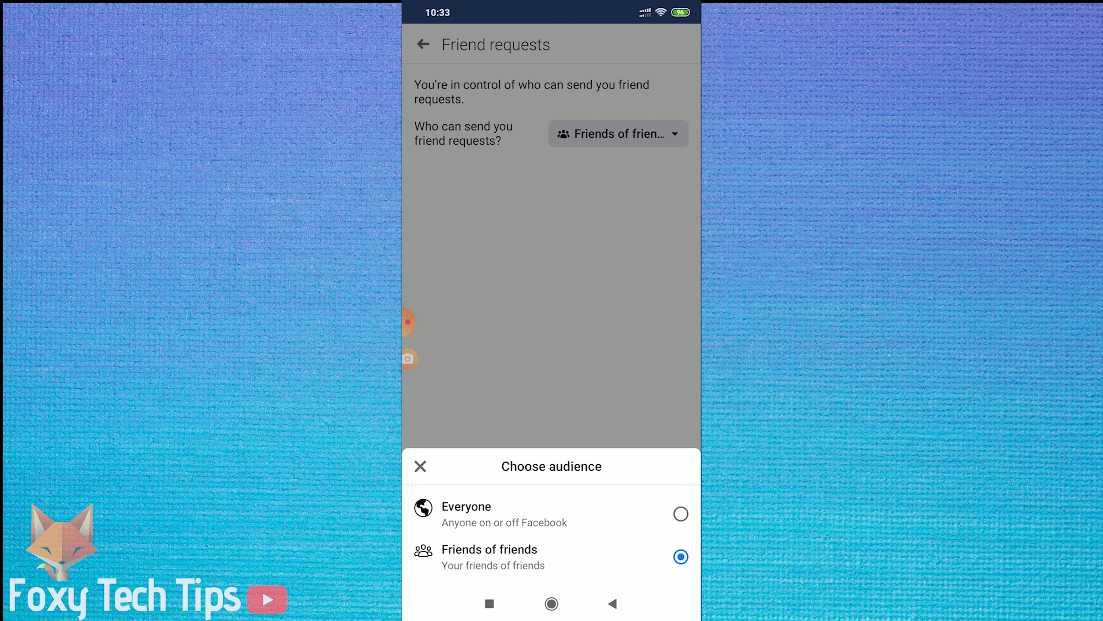
pyautogui.click(551, 557)
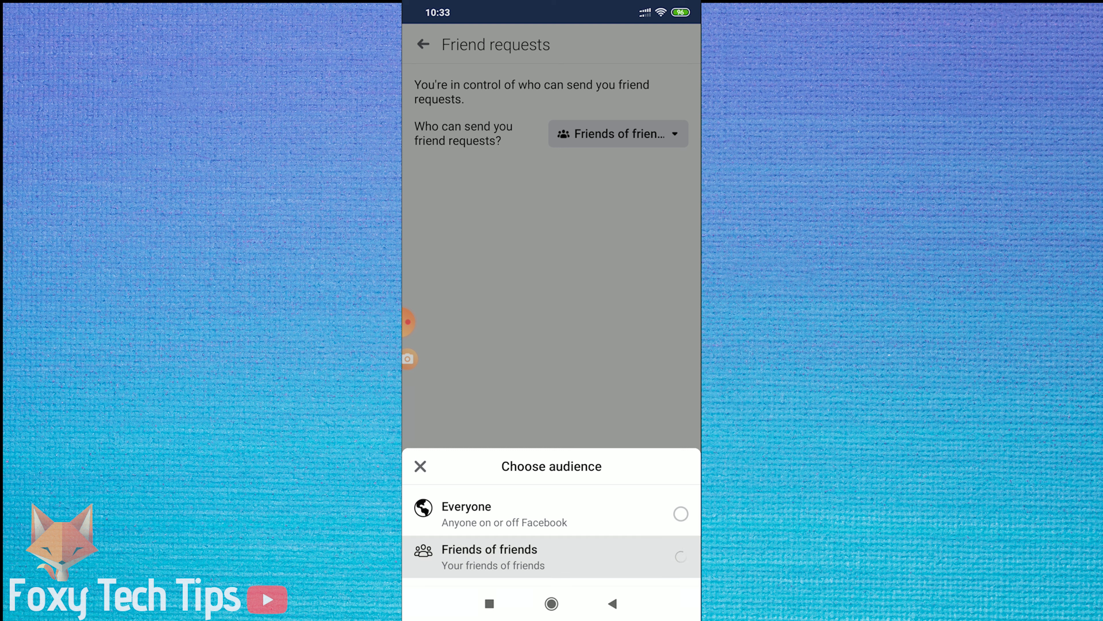
pyautogui.click(493, 557)
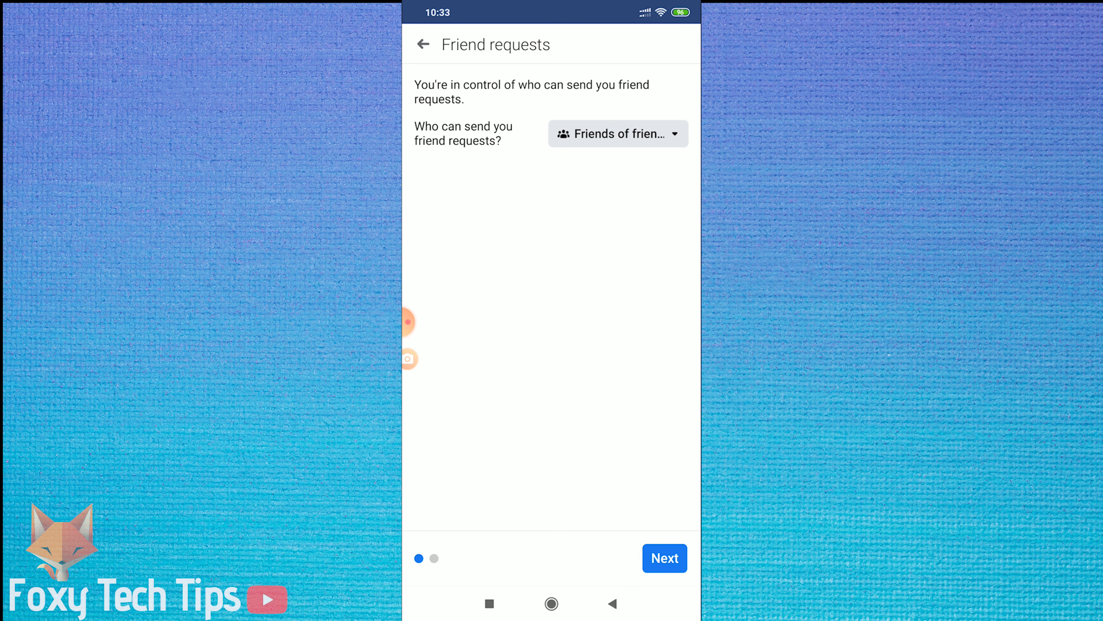
# Move to phone number and email lookup settings, both Only me, with audience chooser shown
pyautogui.click(664, 557)
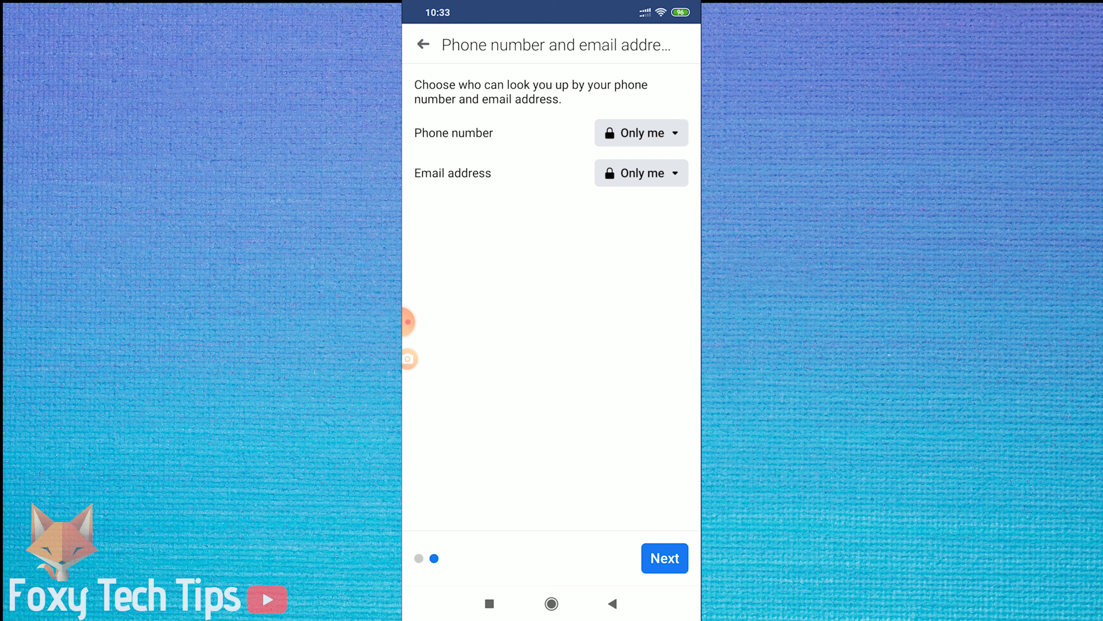
pyautogui.click(640, 133)
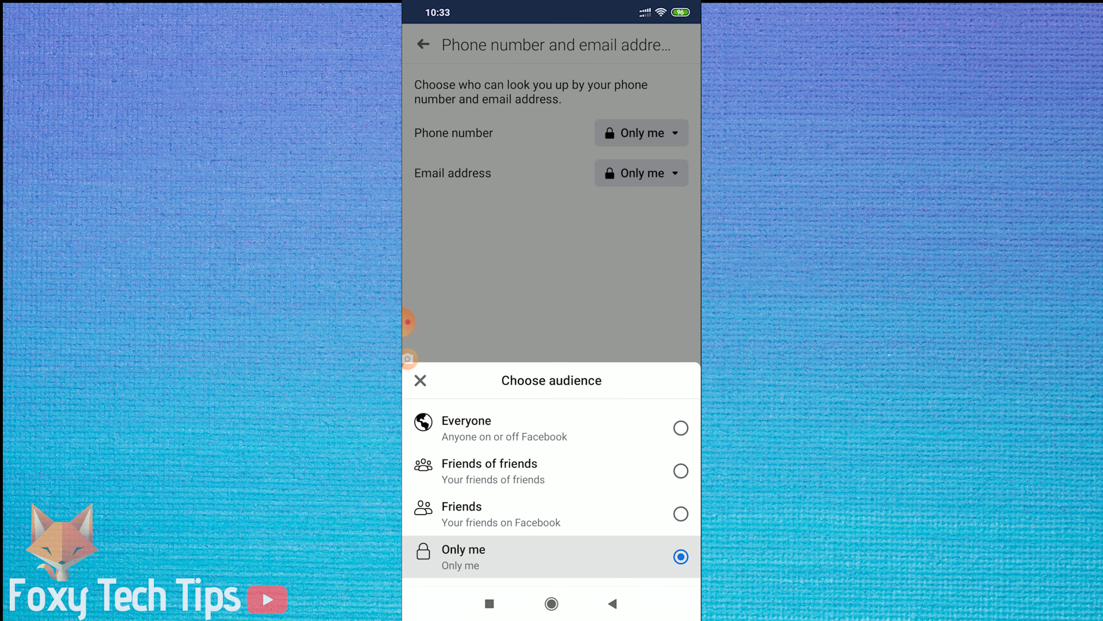